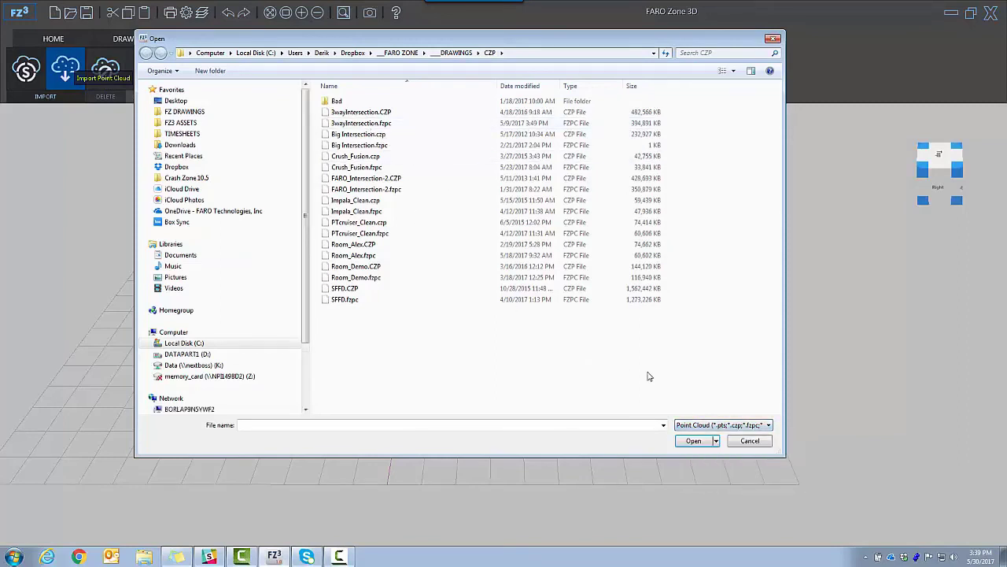
Step: Load the Sunburst Meadow neighbourhood point cloud from the Open dialog into the scene
{"action": "left_click", "coordinate": [692, 441]}
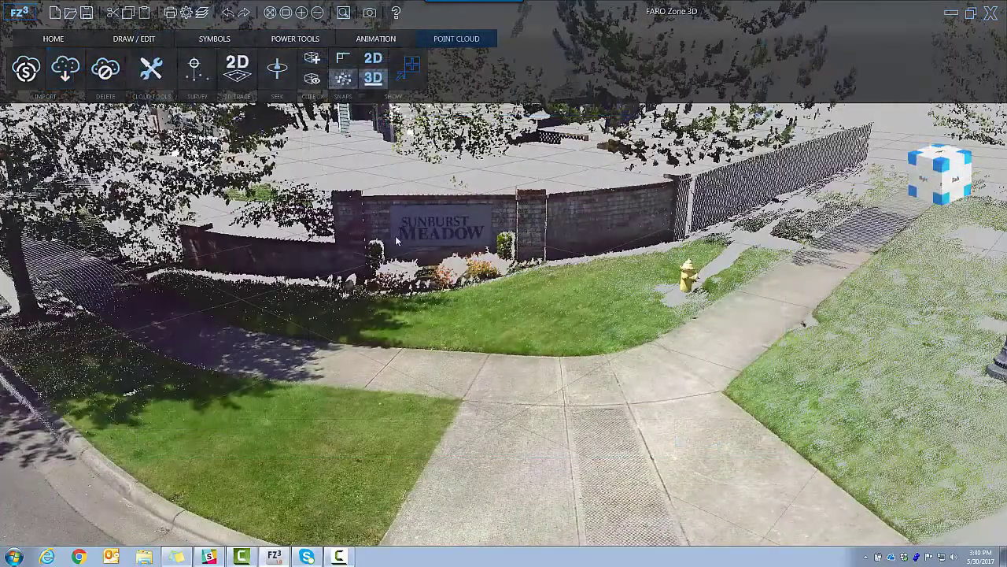
Step: Show the Sunburst Meadow cloud in full colour via Cloud Tools with Grayscale off
{"action": "left_click", "coordinate": [151, 69]}
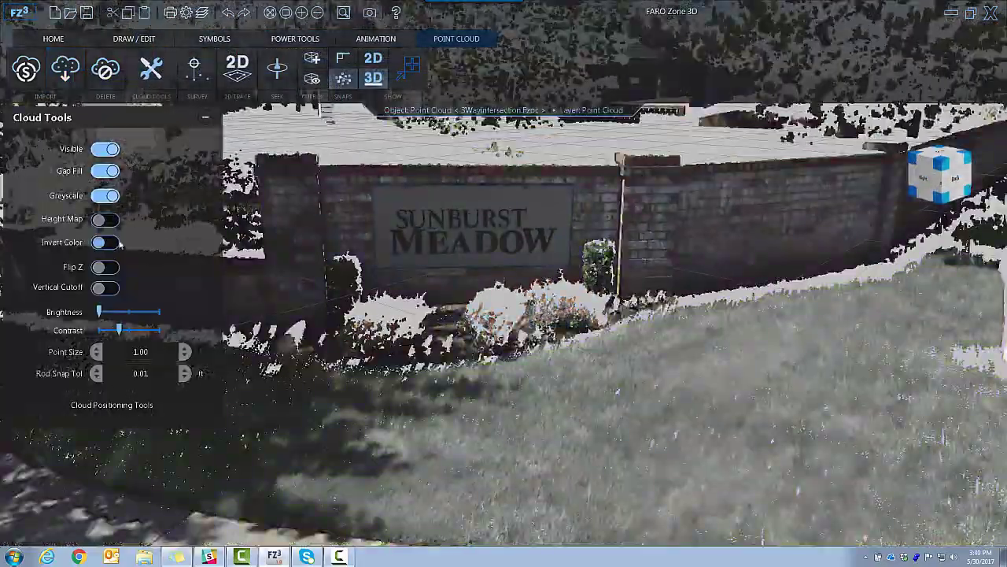
{"action": "left_click", "coordinate": [104, 219]}
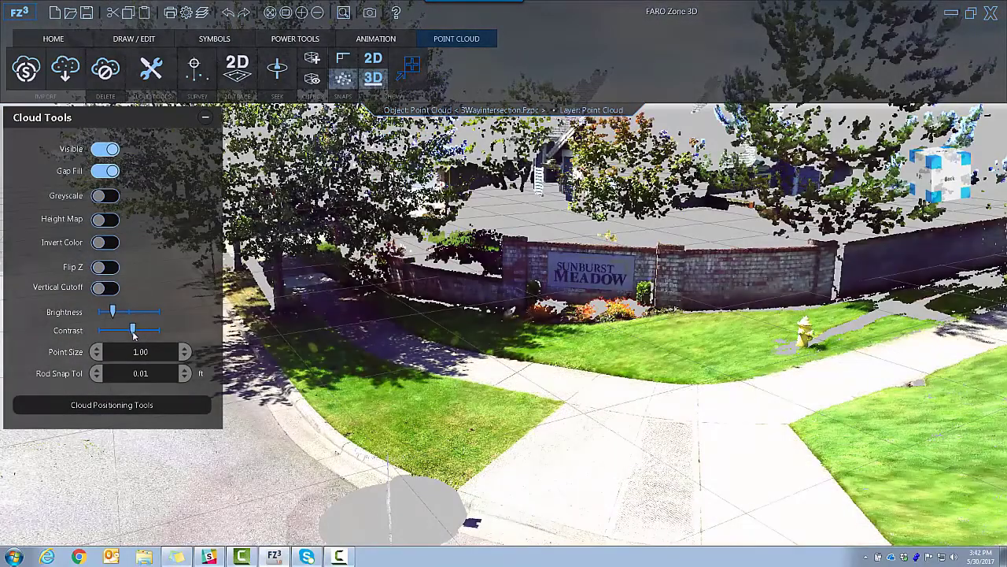
{"action": "left_click", "coordinate": [132, 37]}
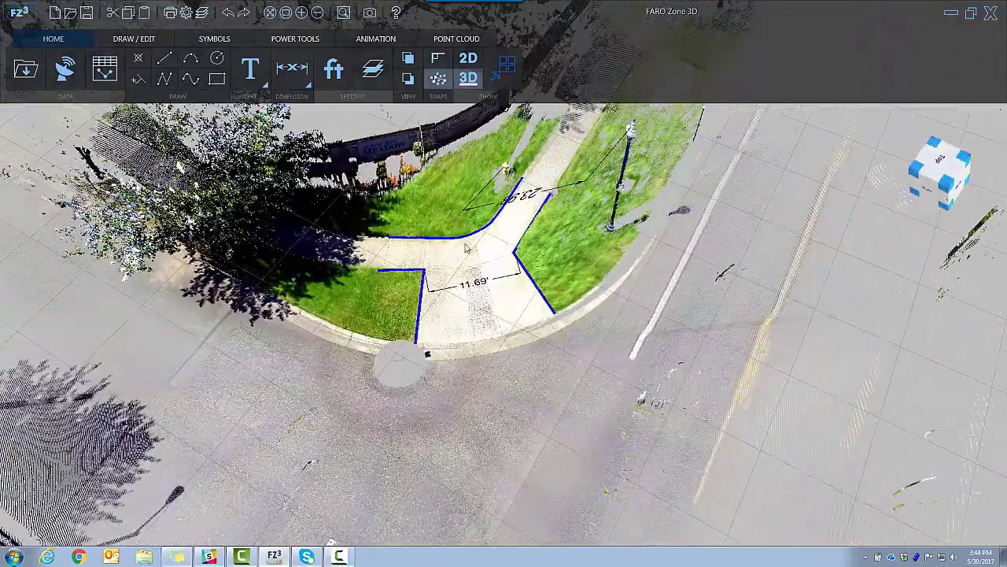
Step: Return to the Point Cloud tools after tracing sidewalk edges and the 11.69' dimension
{"action": "left_click", "coordinate": [456, 38]}
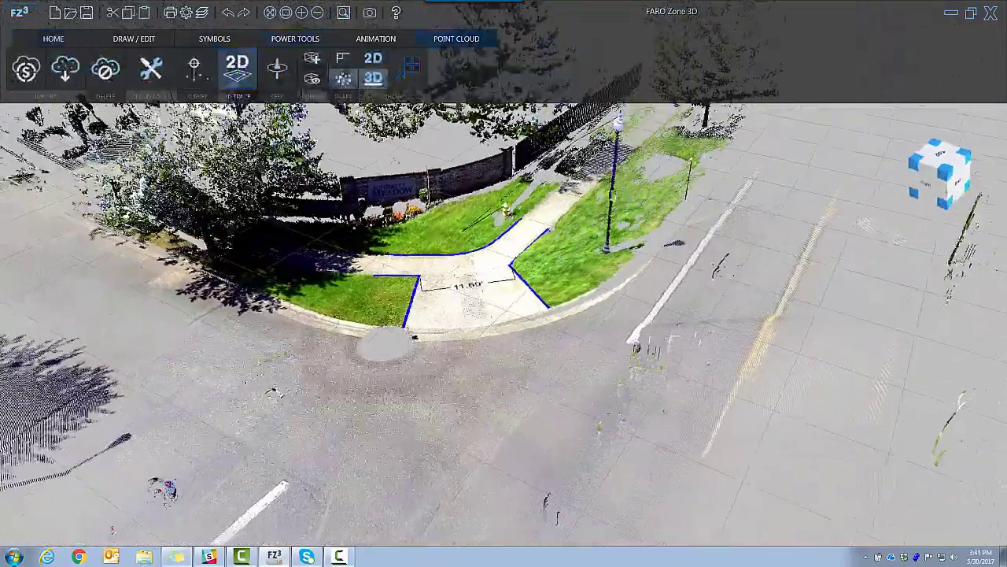
{"action": "left_click", "coordinate": [134, 38]}
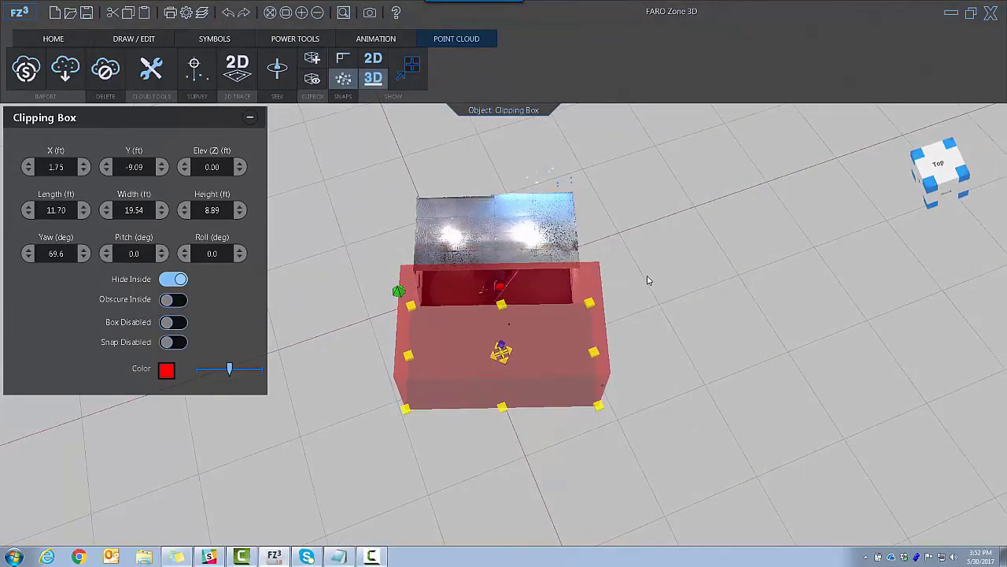
Step: Colour the clipped room scan by height map in the Cloud Tools options
{"action": "left_click", "coordinate": [312, 56]}
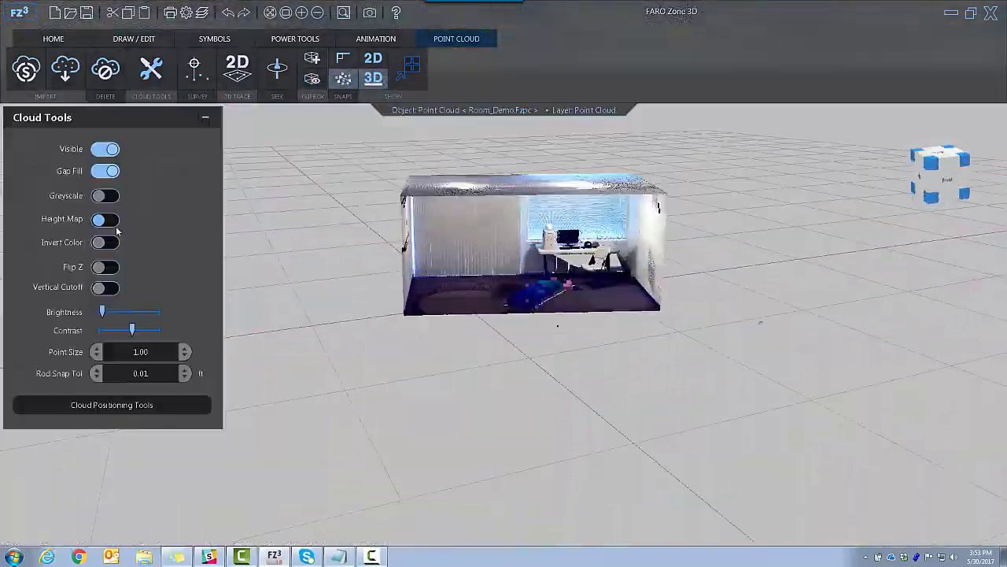
{"action": "left_click", "coordinate": [106, 287]}
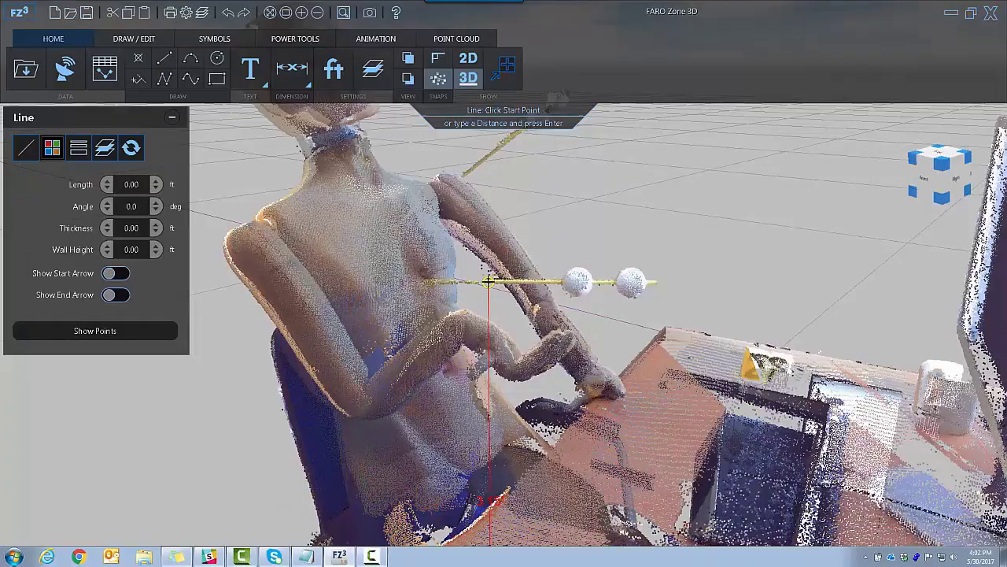
Step: Switch between the Point Cloud rod tool and Draw/Edit line for the 1.86' at 34.2° measurement
{"action": "left_click", "coordinate": [457, 38]}
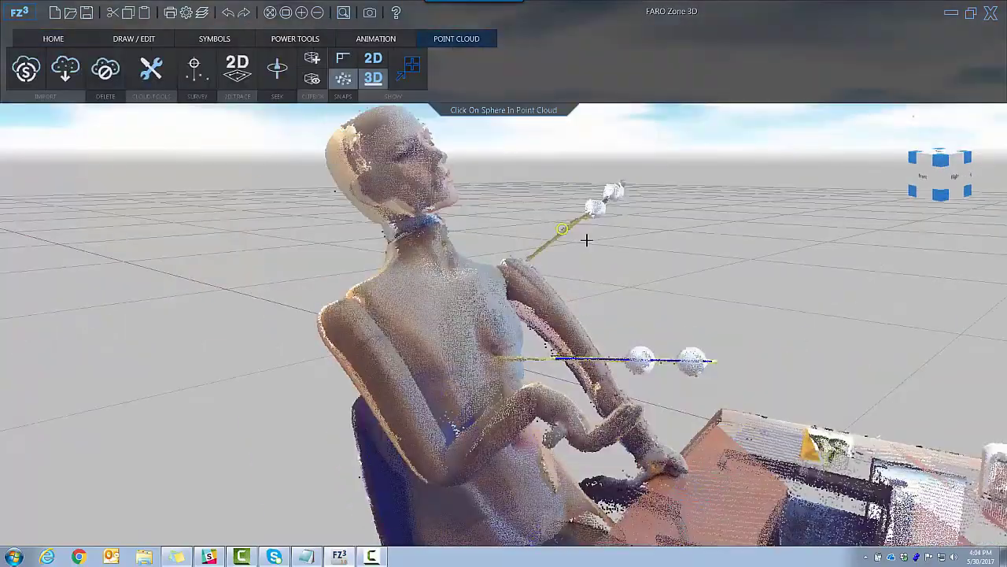
{"action": "left_click", "coordinate": [132, 38]}
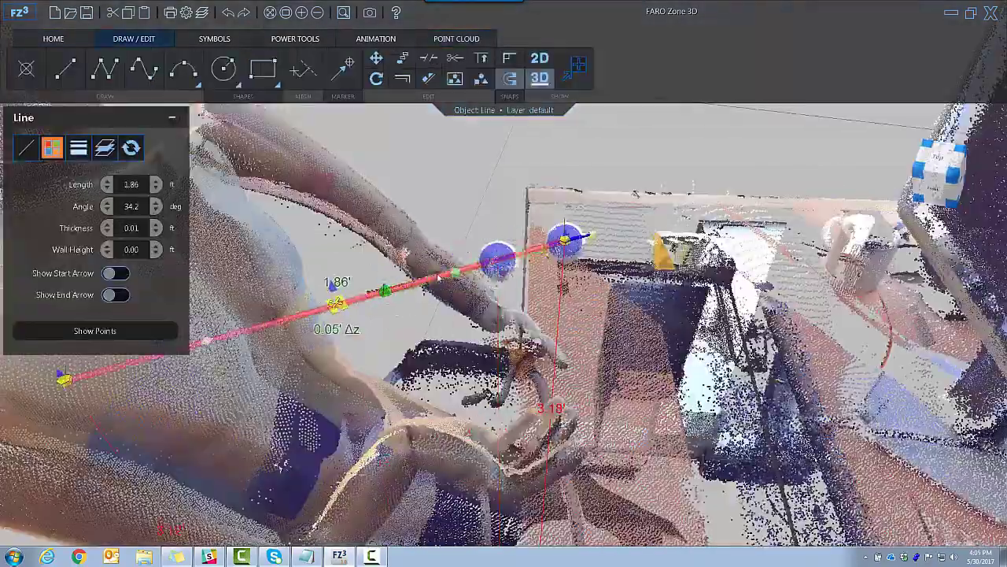